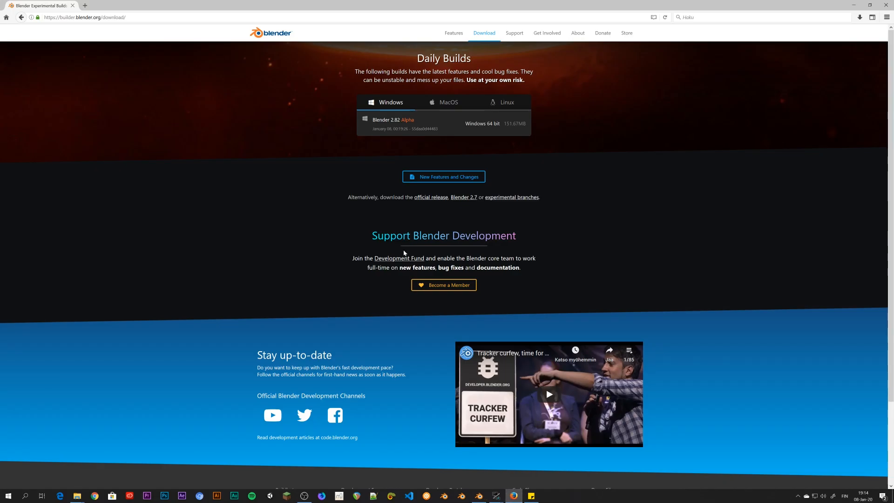
mouse_move(298, 221)
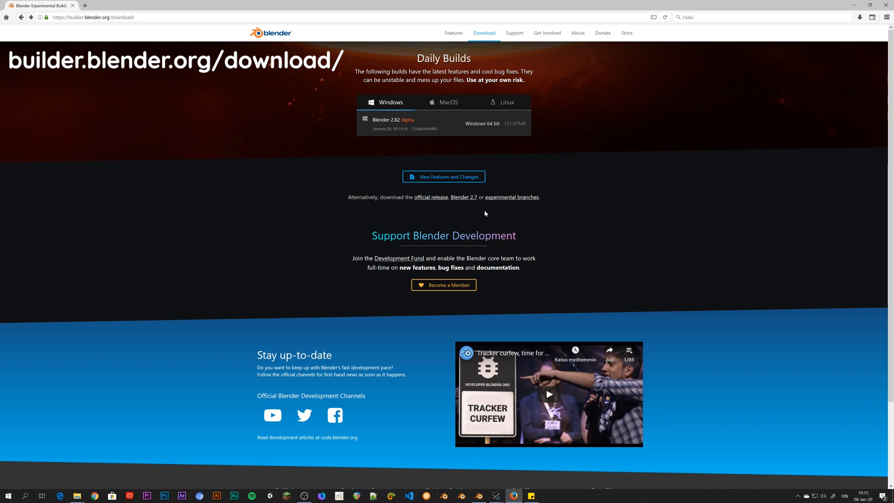
mouse_move(513, 201)
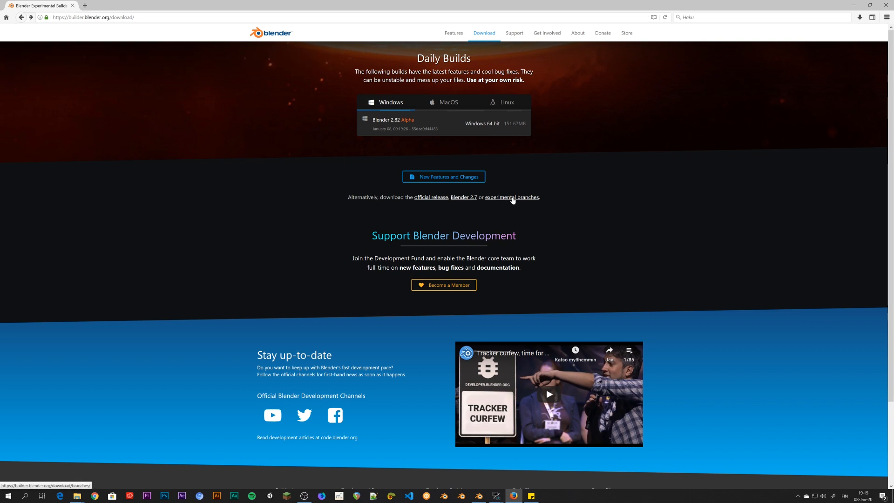
Go to the experimental branches page listing the 64-bit Windows functions-branch build.
left_click(512, 197)
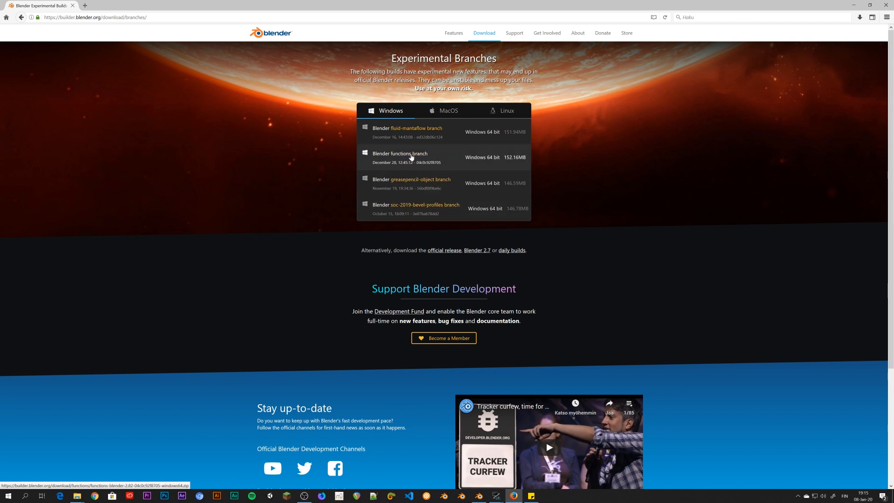
mouse_move(410, 158)
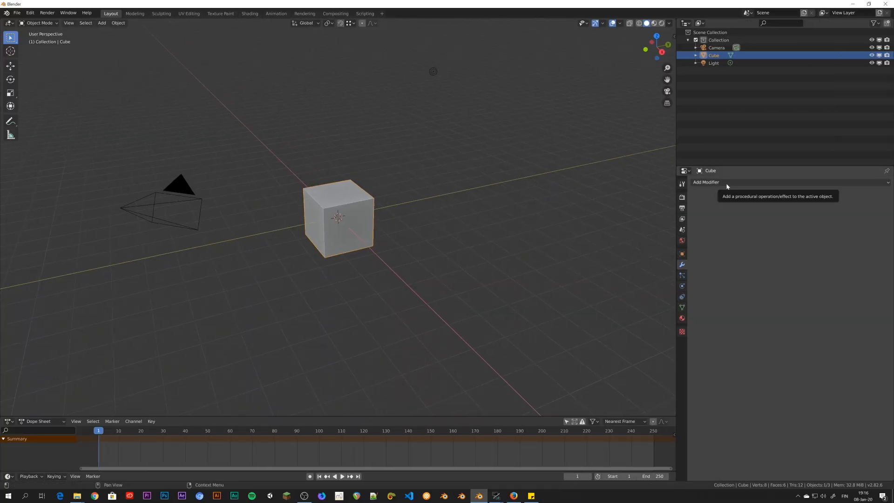
Add a BParticles modifier (under Simulate) to the default cube.
left_click(727, 183)
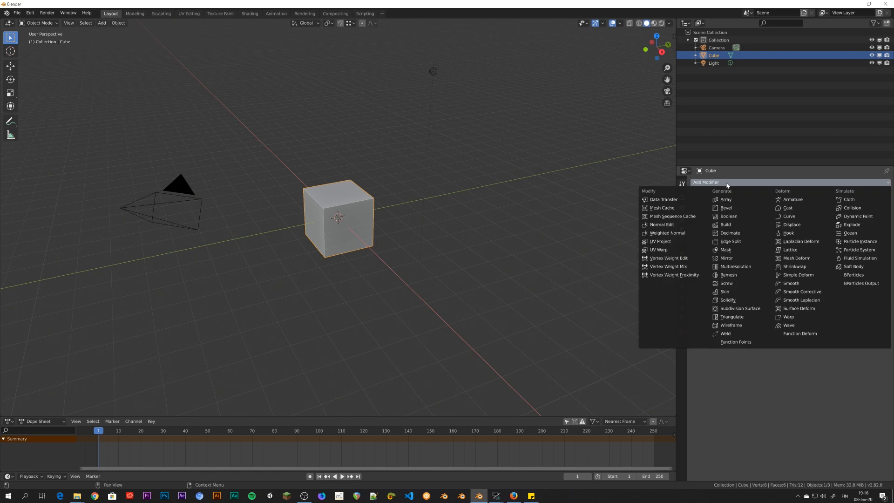
mouse_move(827, 253)
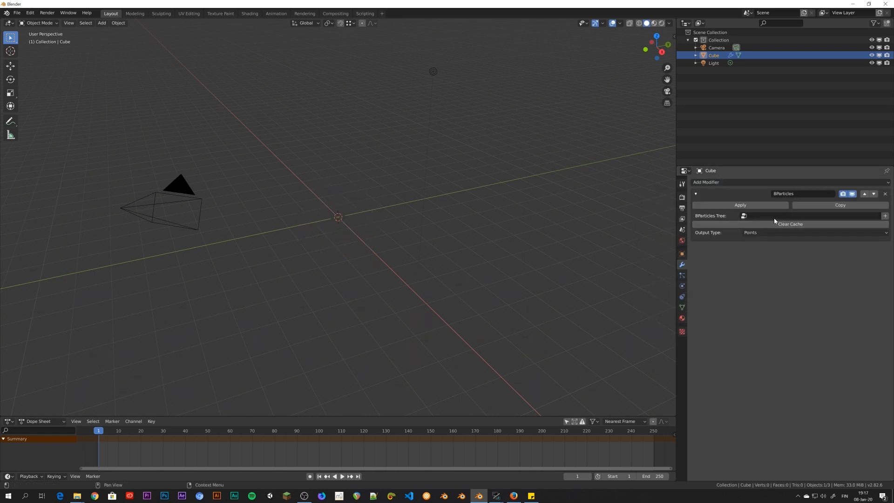
mouse_move(790, 216)
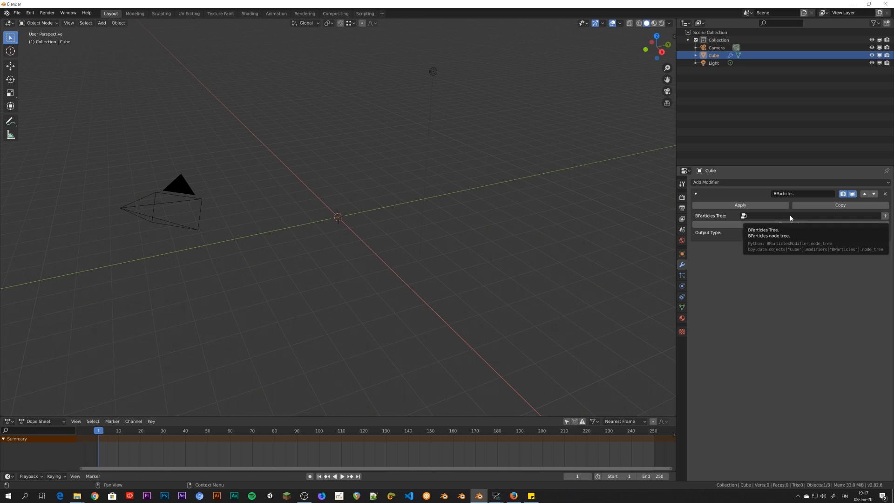
left_click(744, 216)
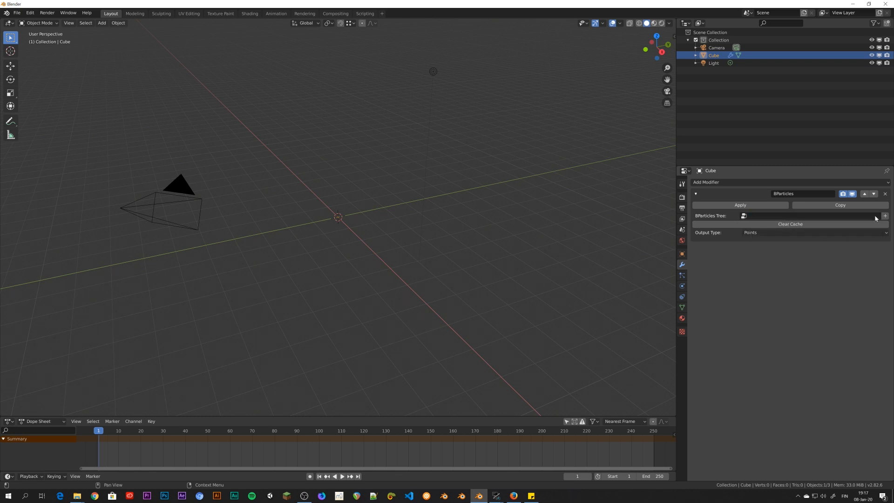
Create a new Particle Simulation tree for the BParticles modifier, spawning a point grid.
left_click(885, 217)
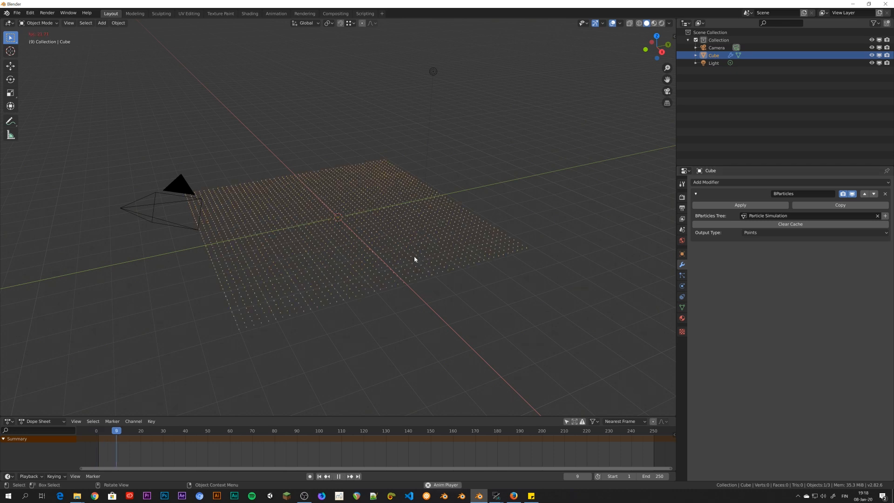
left_click(338, 477)
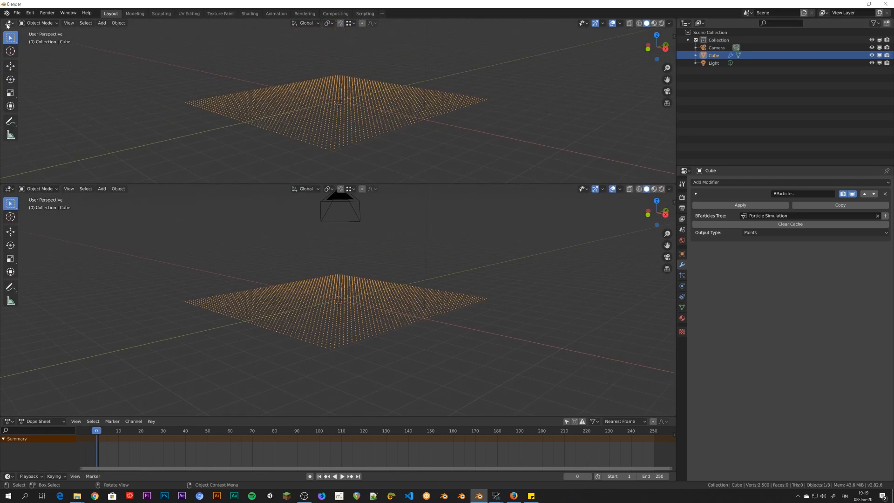
Turn the split area into a Function Nodes editor and browse its node trees.
left_click(8, 23)
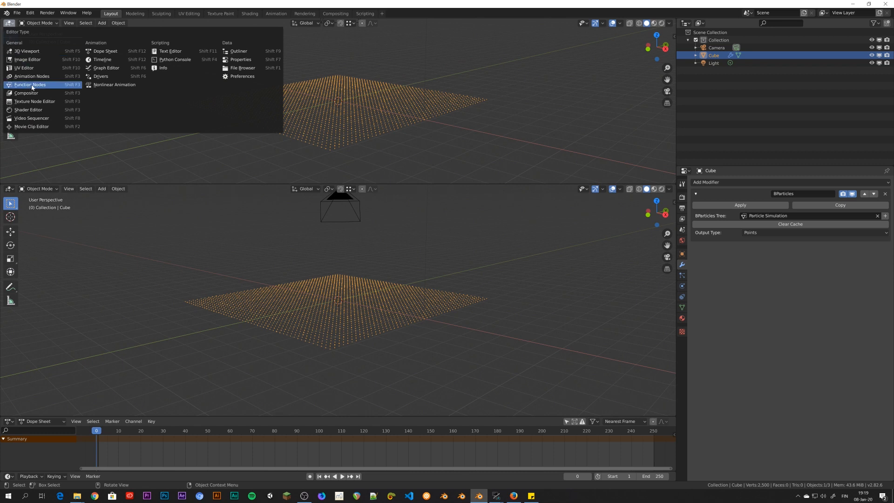
left_click(31, 83)
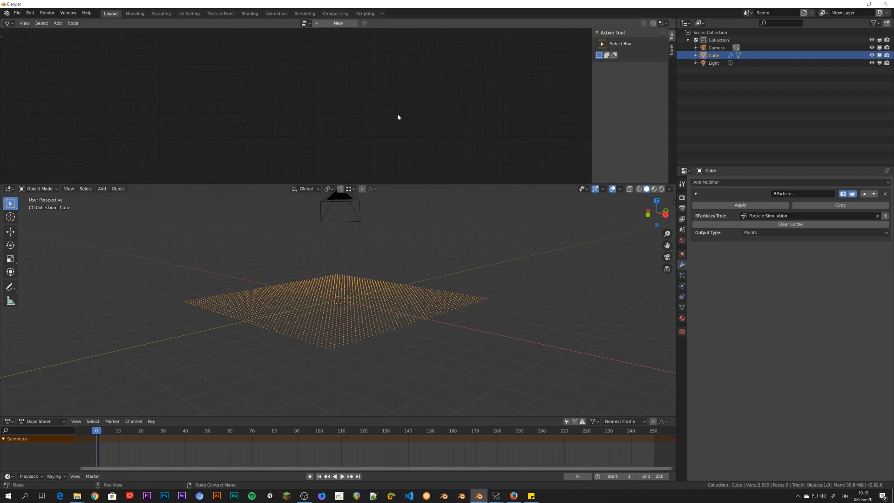
left_click(306, 23)
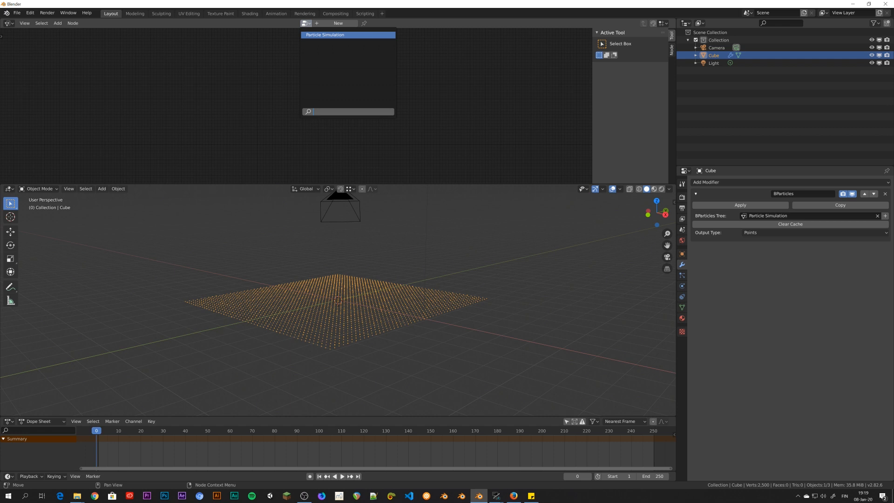
Display the Particle Simulation tree and move its Particle System node up and right.
left_click(336, 35)
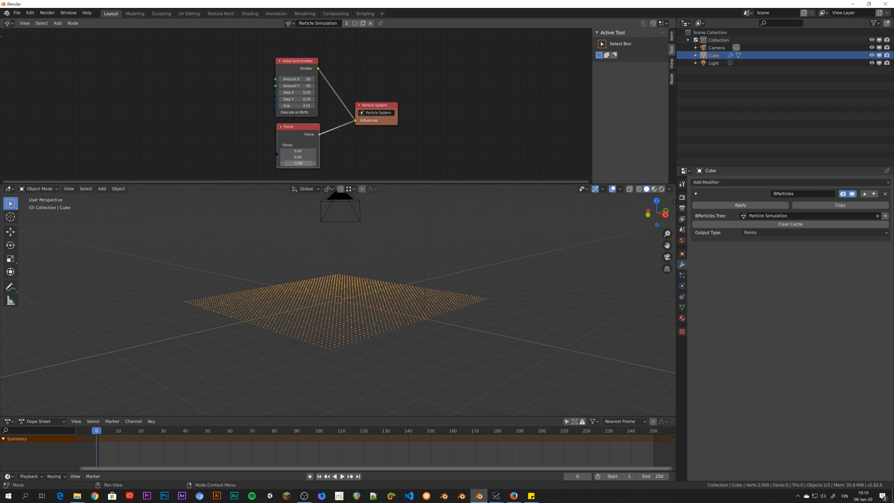
left_click_drag(374, 112, 399, 88)
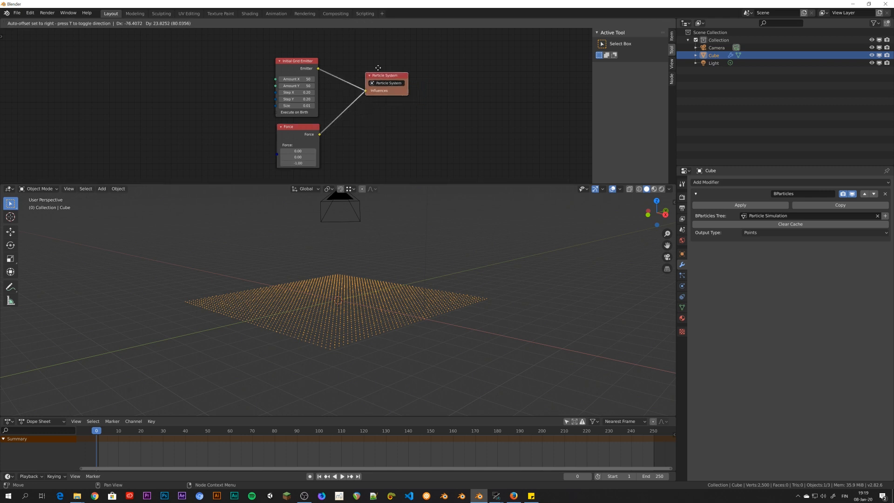
left_click(377, 67)
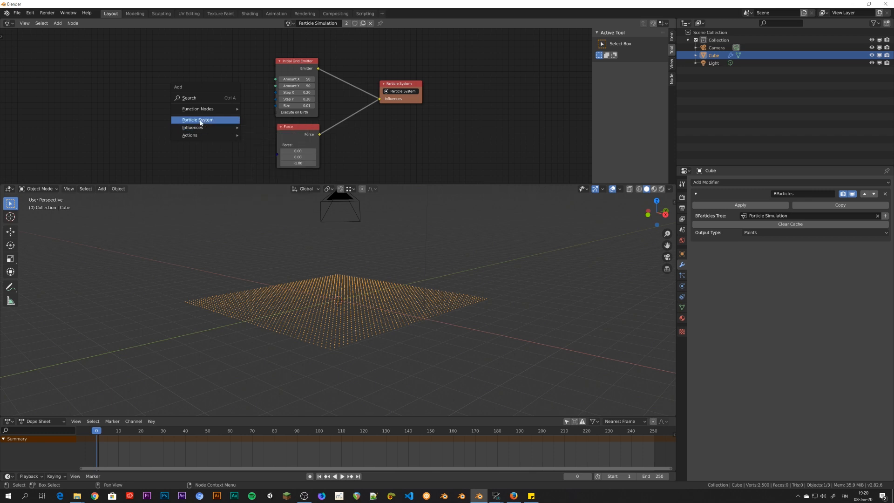
mouse_move(194, 127)
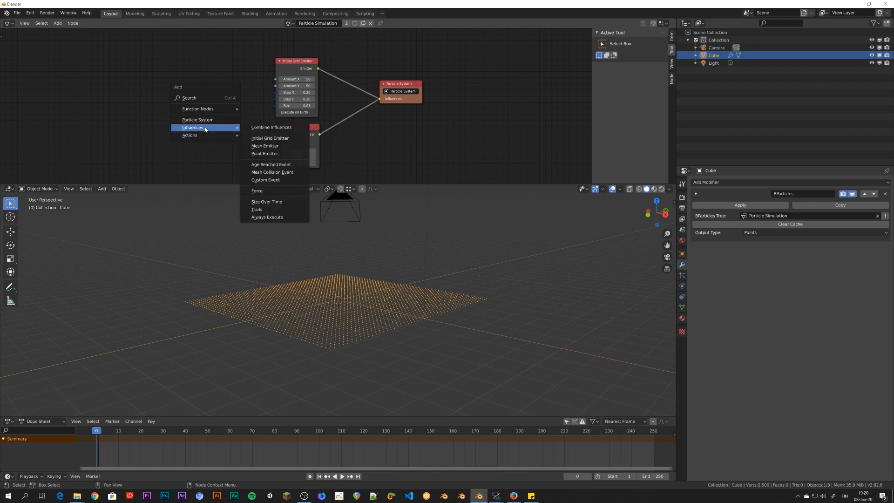
mouse_move(264, 153)
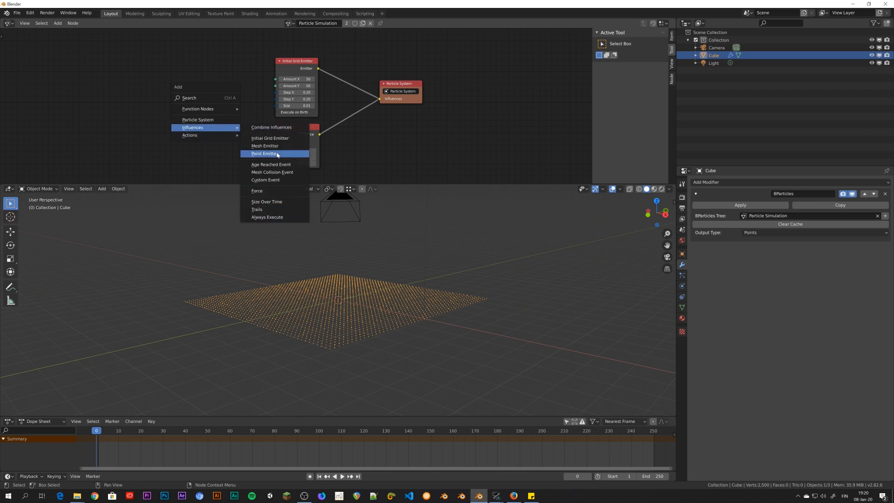
mouse_move(197, 108)
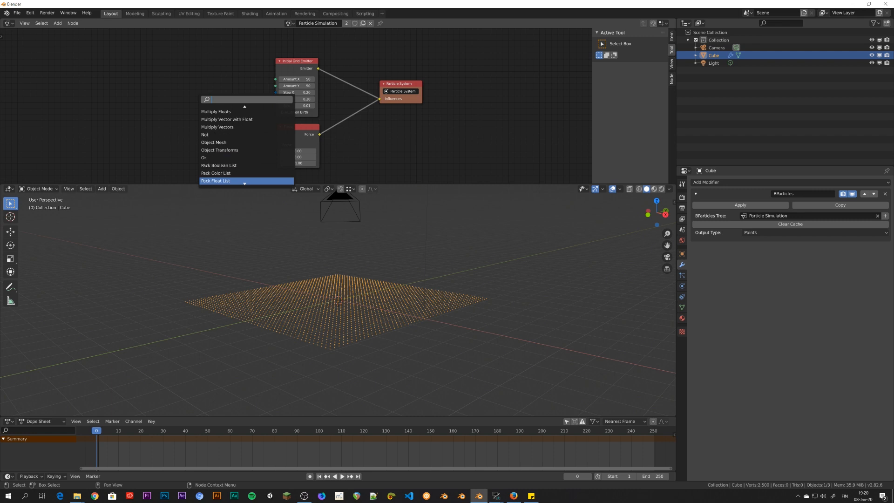
Scroll the node editor while adding a Force influence node to the tree.
scroll("down", 3)
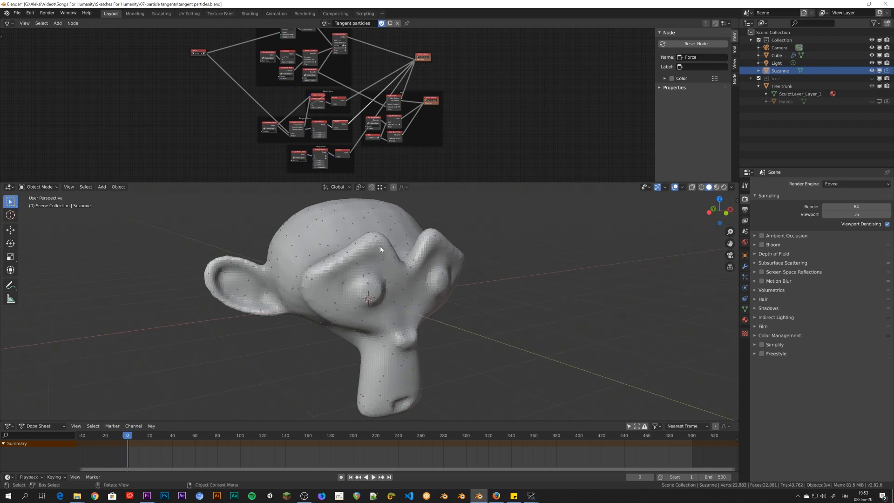
Select the Suzanne head and zoom into the Tangent Force node frame.
left_click(380, 249)
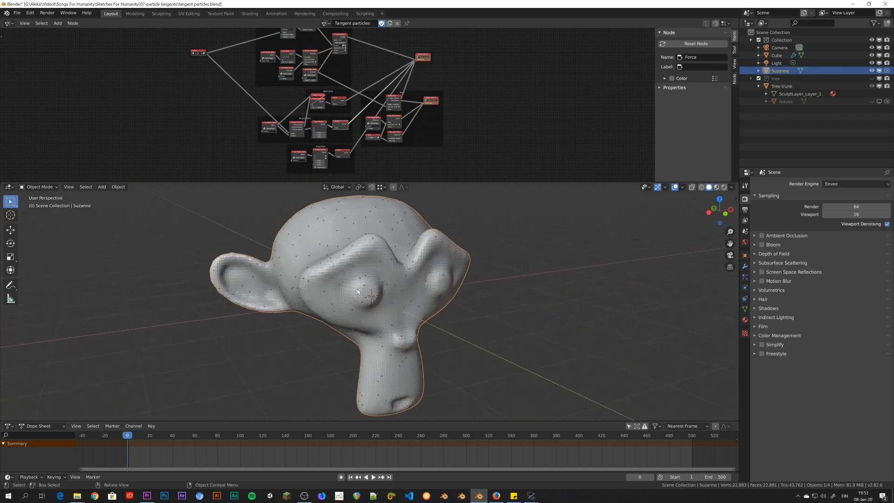
mouse_move(396, 290)
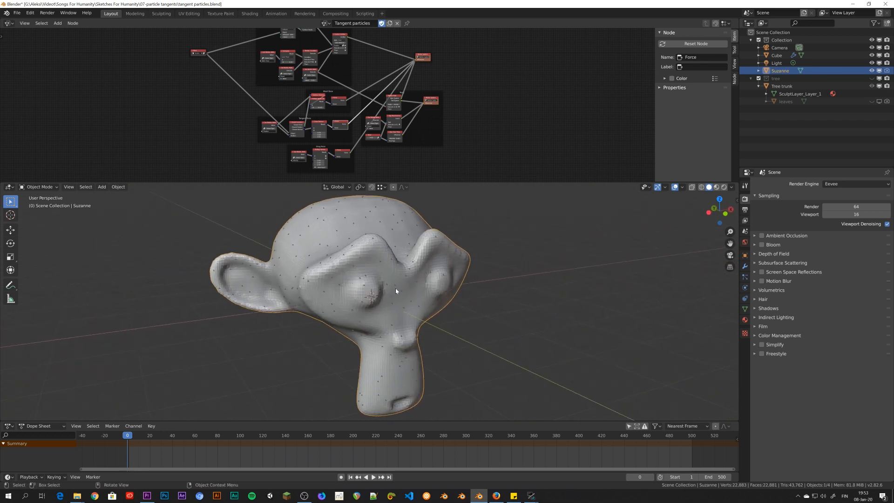
scroll("up", 3)
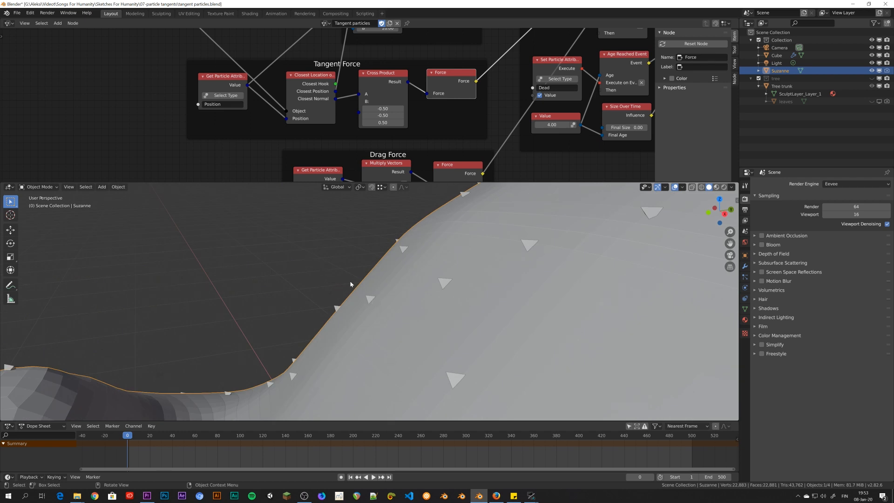
mouse_move(339, 268)
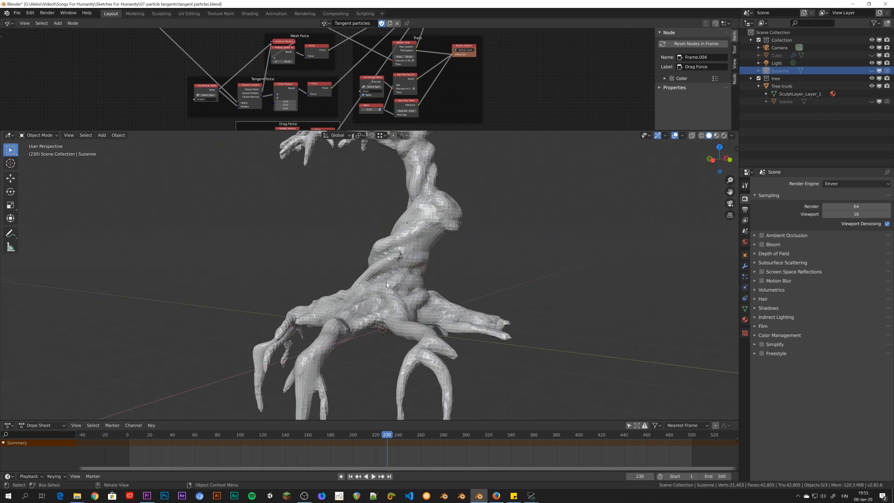
Orbit the viewport around the sculpted tree trunk at frame 230.
left_click_drag(386, 285, 411, 260)
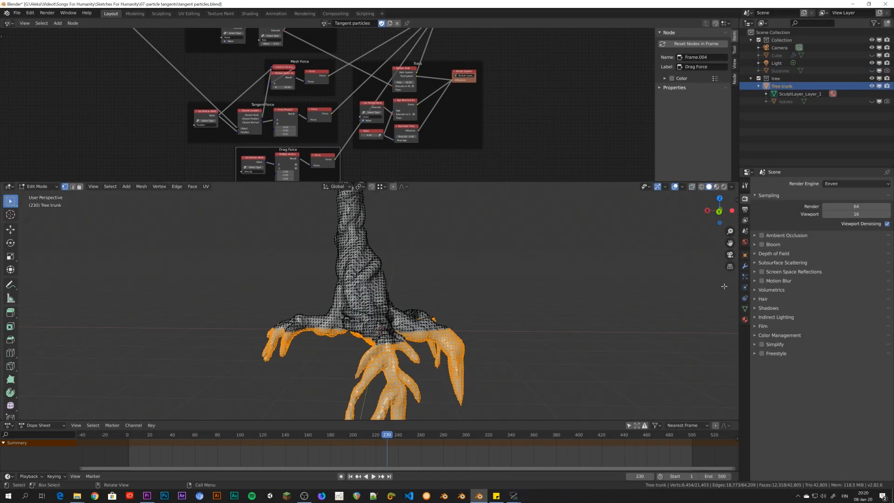
Select the trunk's root vertices for the emitter group and rewind to the first frame.
left_click(39, 186)
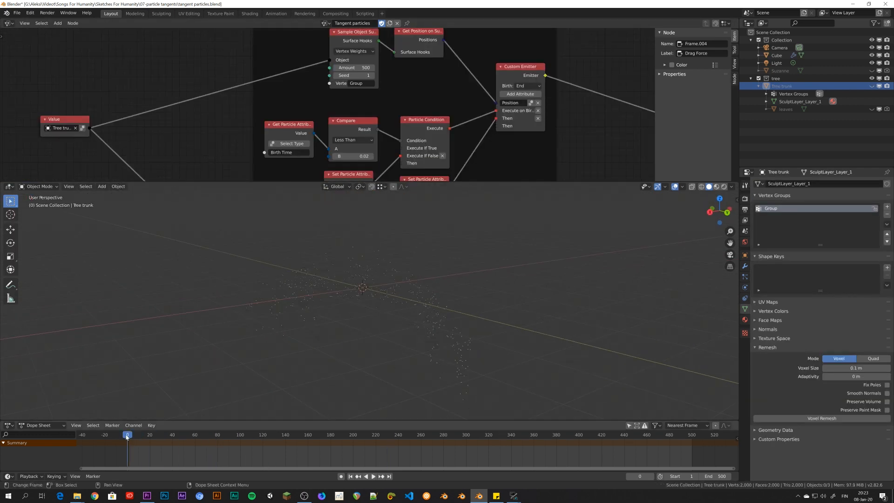
left_click(373, 477)
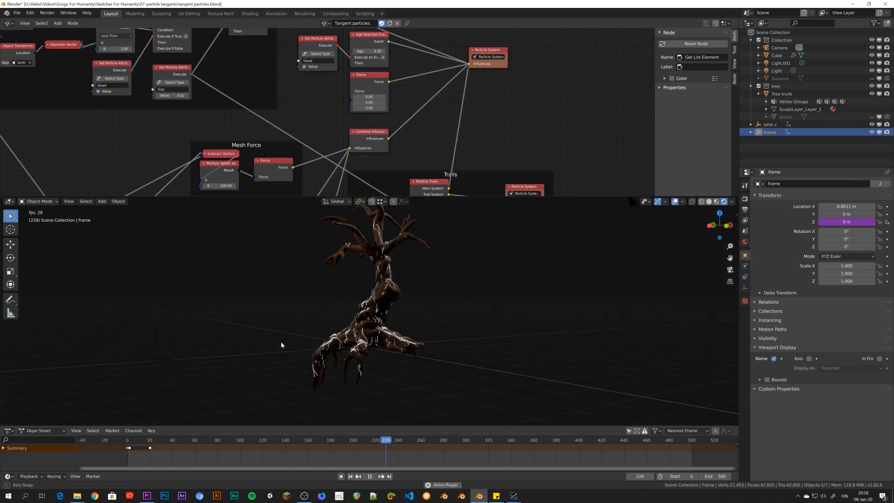
Play the simulation so glowing trails stream over the trunk surface.
left_click(124, 440)
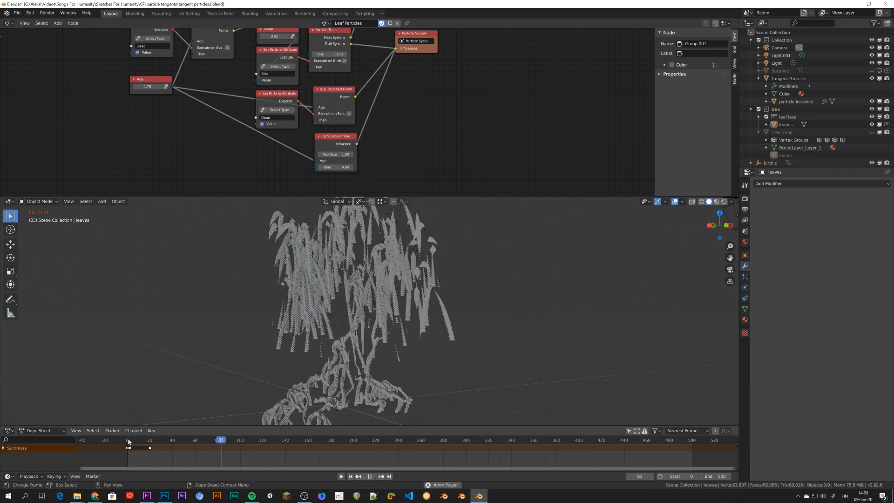
Jump back to the animation start to replay the drooping leaf trails.
left_click(855, 261)
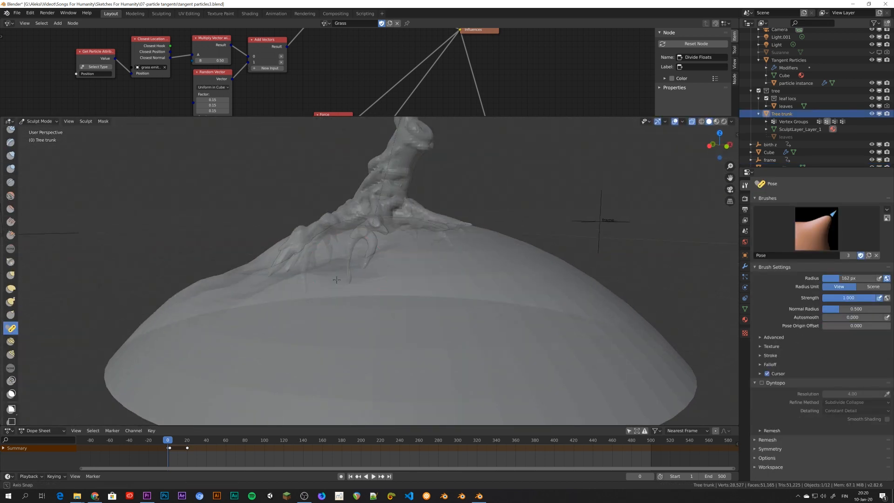
Bend the trunk onto the hill with the Pose brush, then rewind and play the Grass particles.
left_click_drag(336, 280, 434, 296)
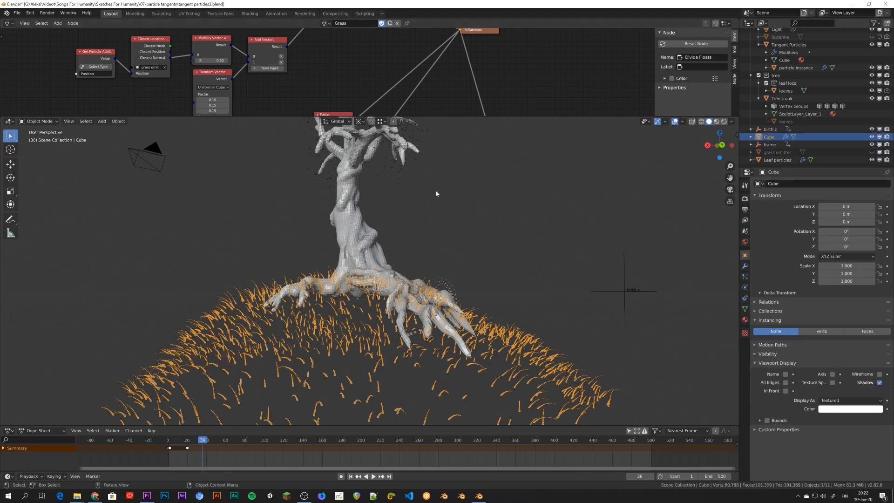
left_click(373, 476)
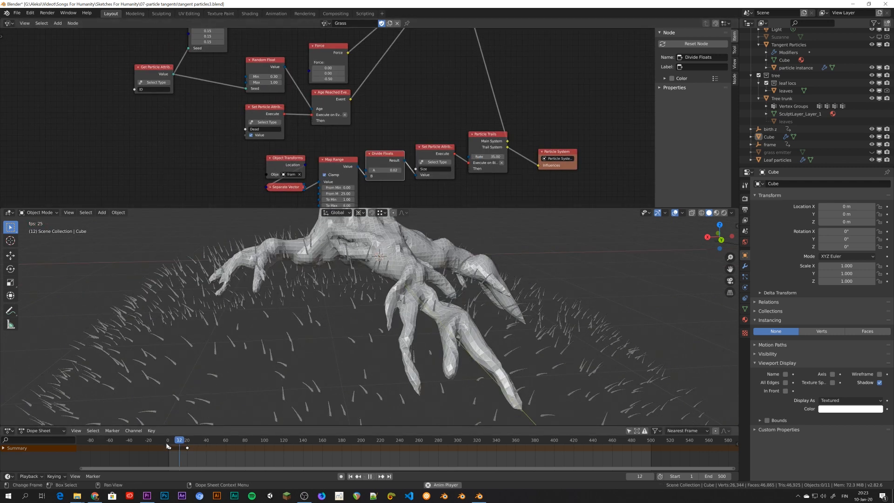
left_click(372, 476)
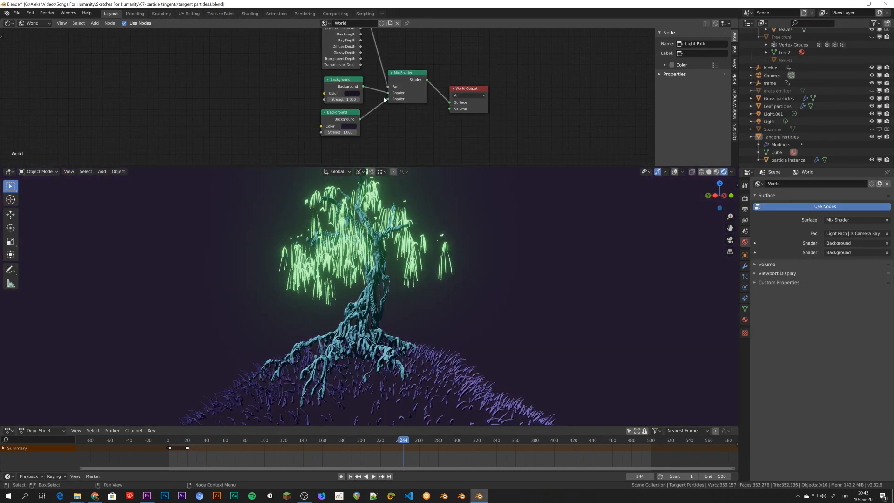
Wire Light Path Is Camera Ray into the World Mix Shader Fac between the two Backgrounds.
left_click(350, 93)
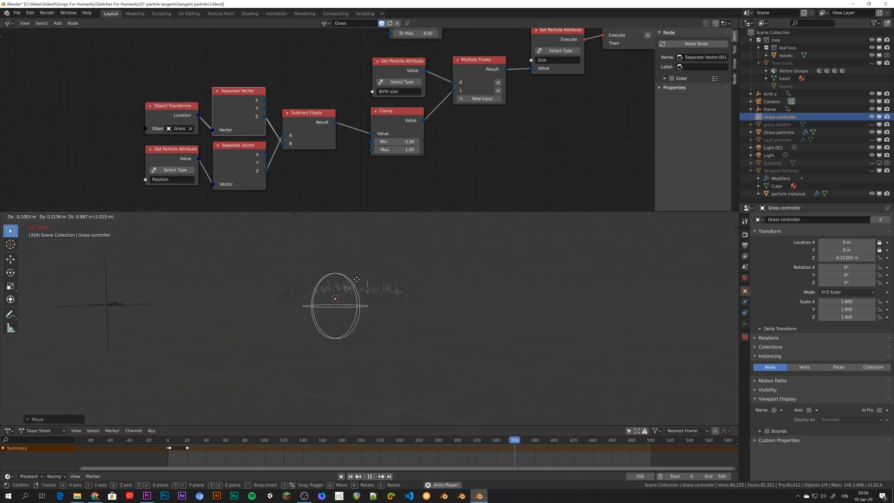
Drop the Grass controller along Z to about one metre below the ground and confirm.
left_click(186, 440)
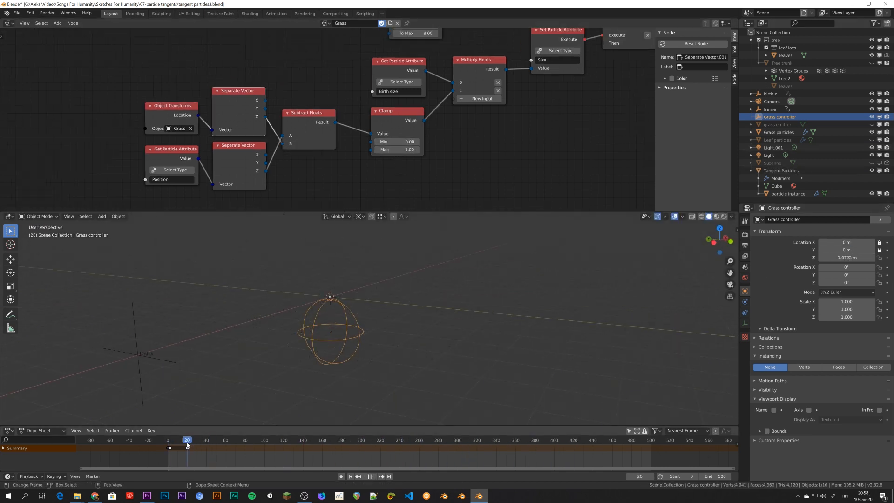